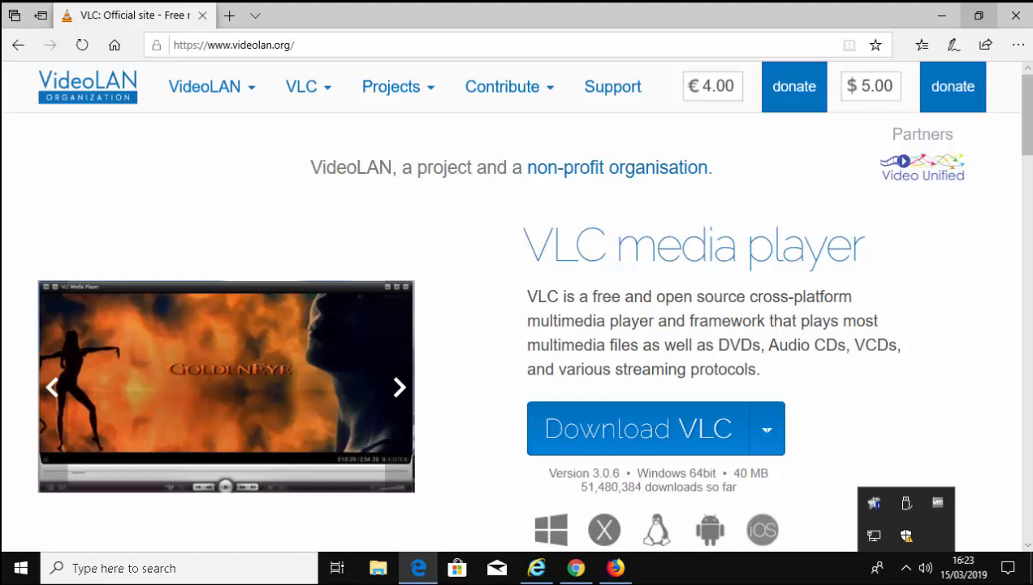
Start the VLC download on videolan.org and save vlc-3.0.6-win64.exe from Edge's notification bar
{"action": "left_click", "coordinate": [398, 386]}
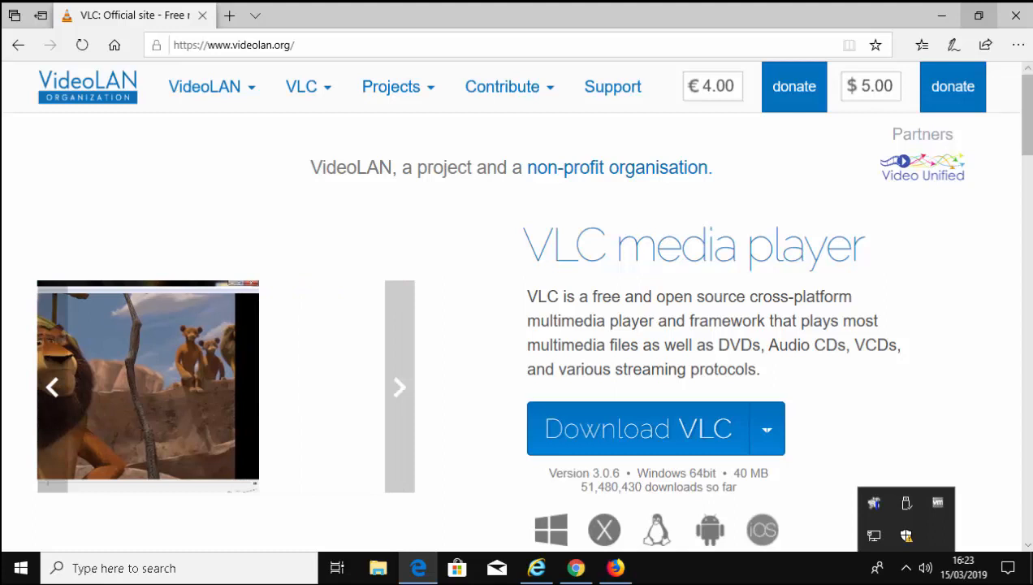
{"action": "left_click", "coordinate": [398, 386]}
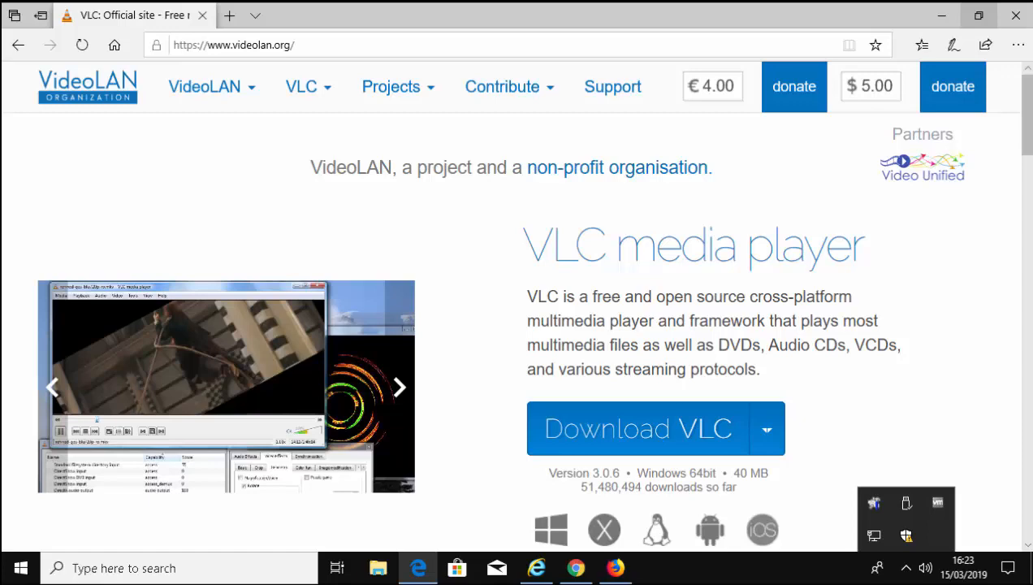
{"action": "left_click", "coordinate": [399, 387]}
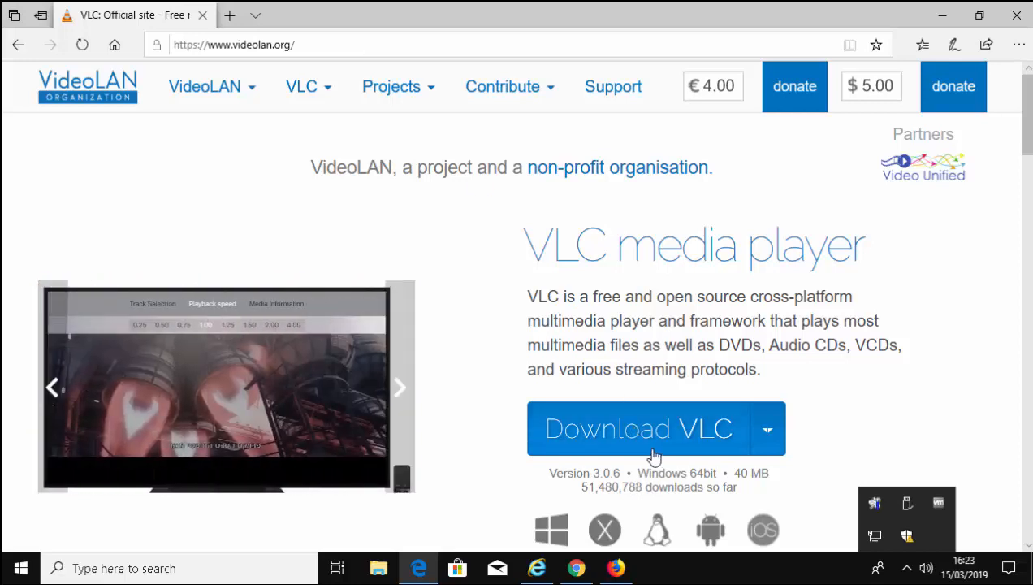
{"action": "mouse_move", "coordinate": [646, 442]}
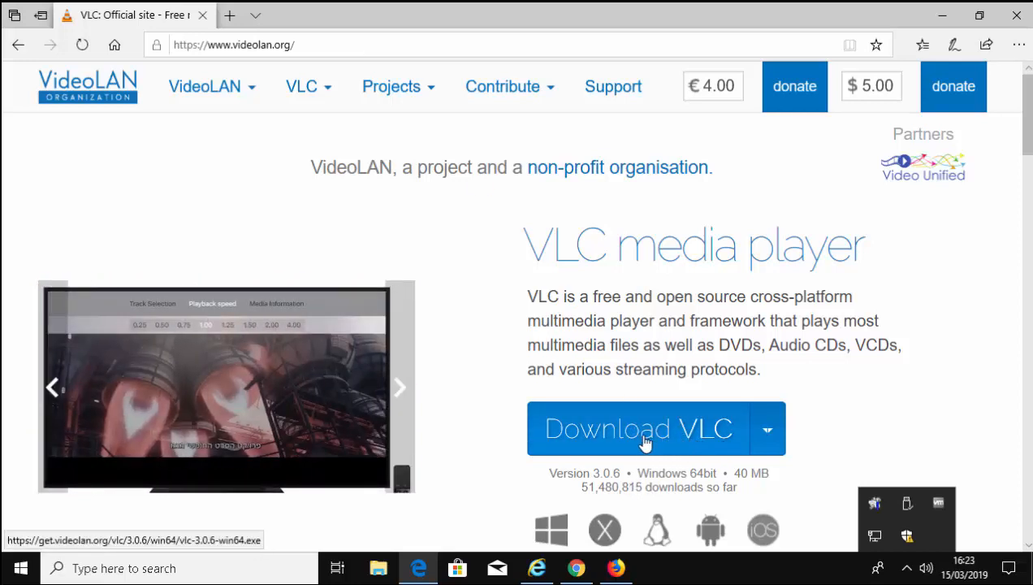
{"action": "left_click", "coordinate": [646, 439]}
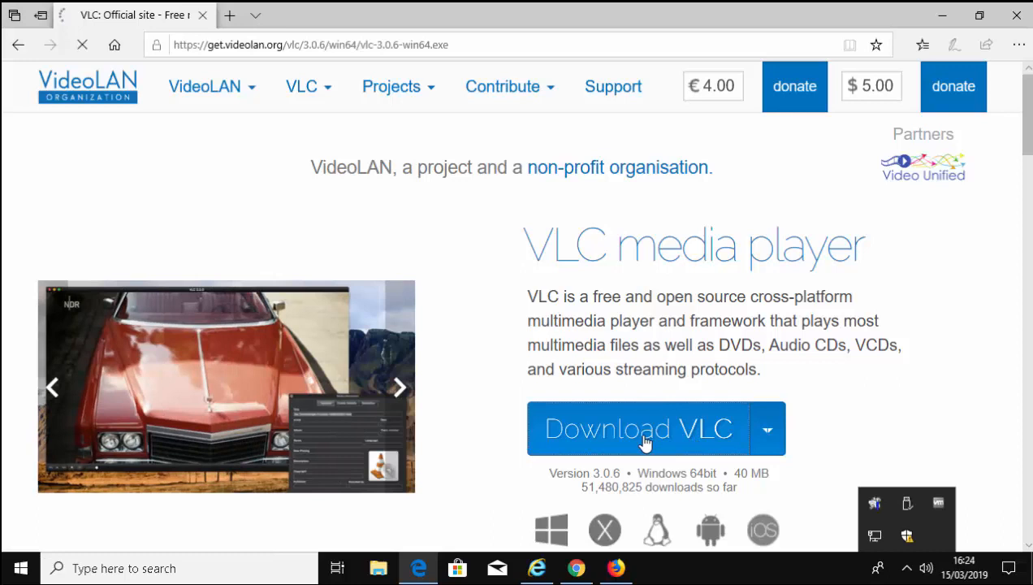
{"action": "left_click", "coordinate": [639, 429]}
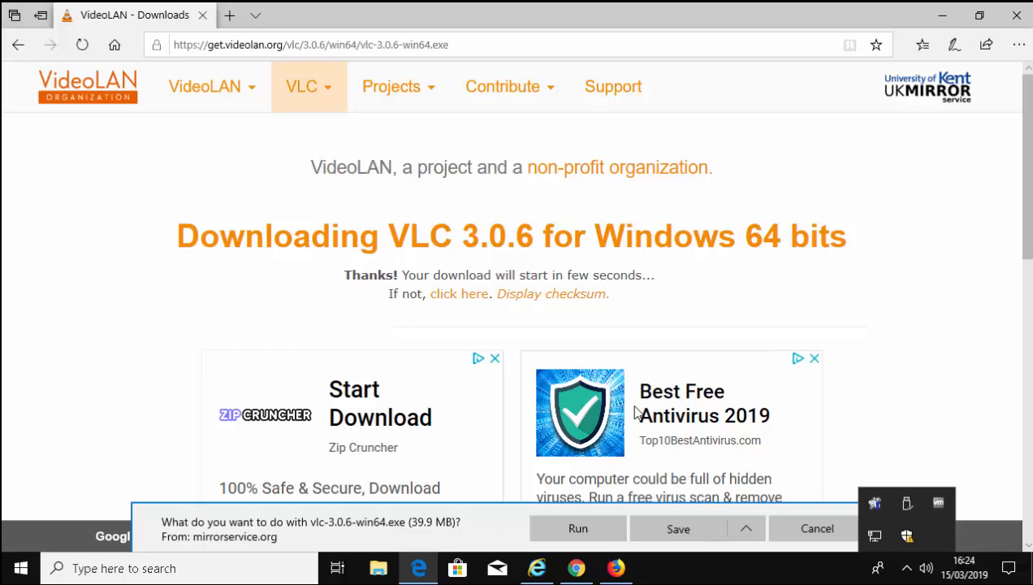
{"action": "mouse_move", "coordinate": [886, 572]}
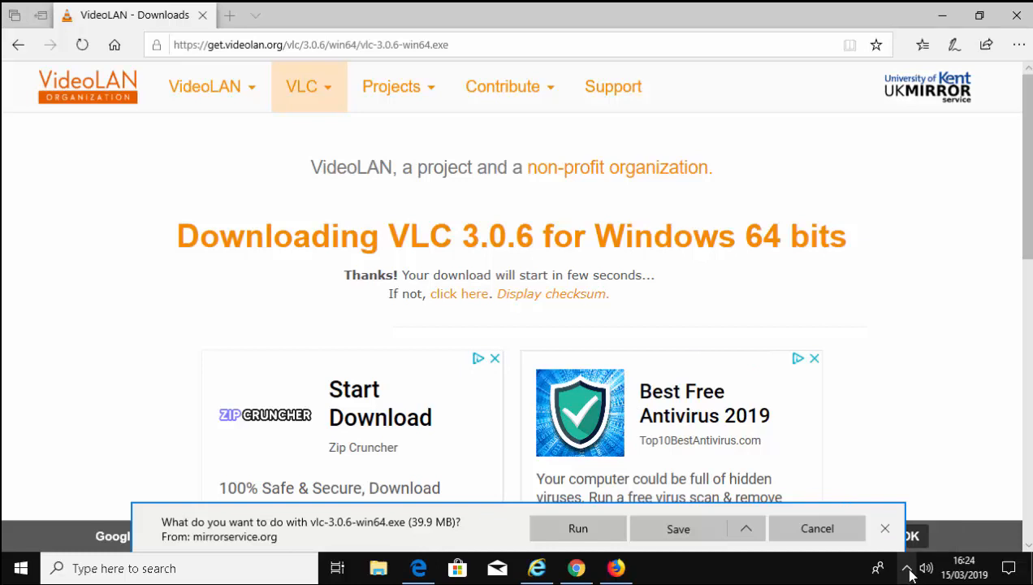
{"action": "mouse_move", "coordinate": [908, 574]}
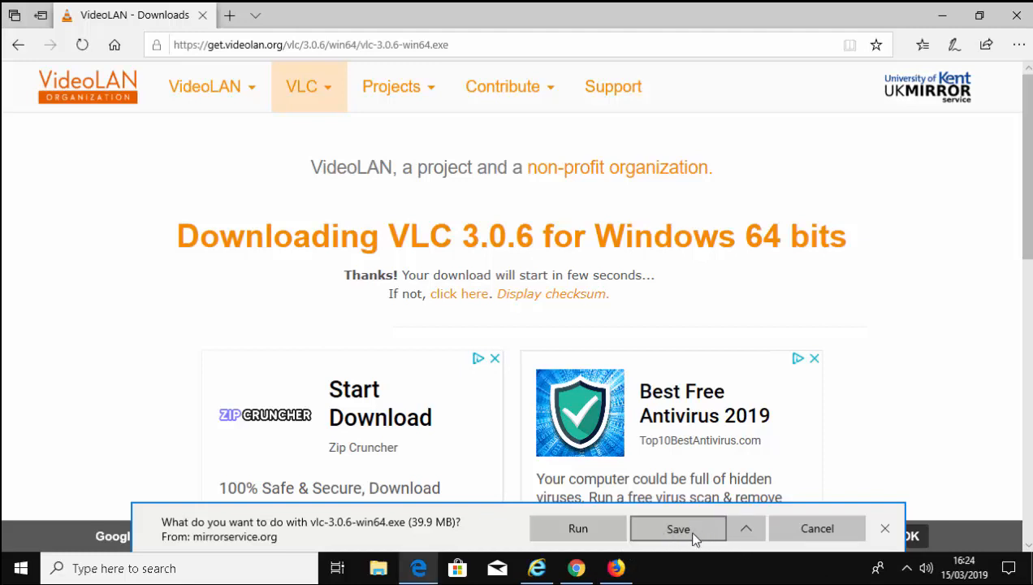
{"action": "left_click", "coordinate": [678, 528]}
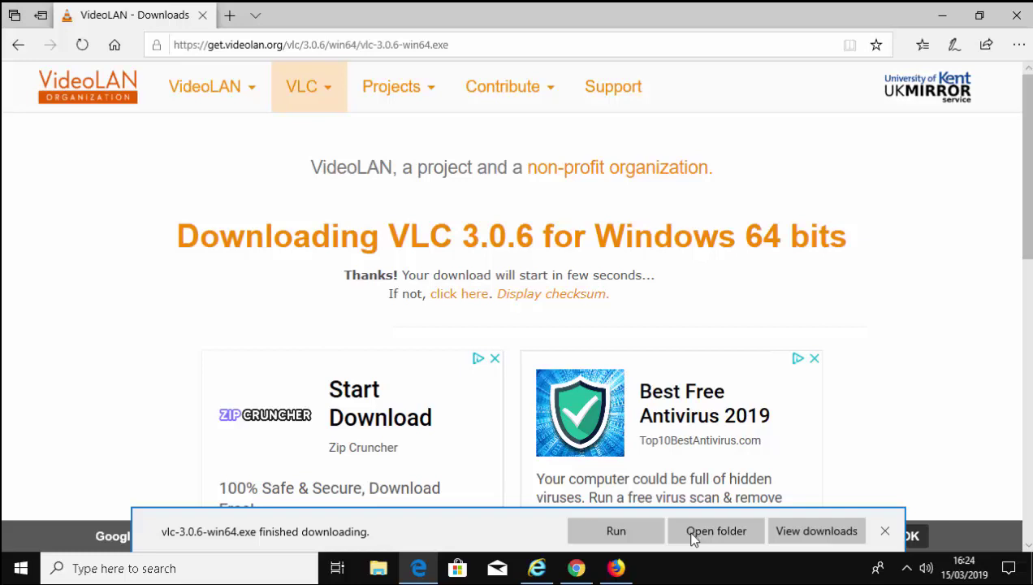
{"action": "mouse_move", "coordinate": [628, 532]}
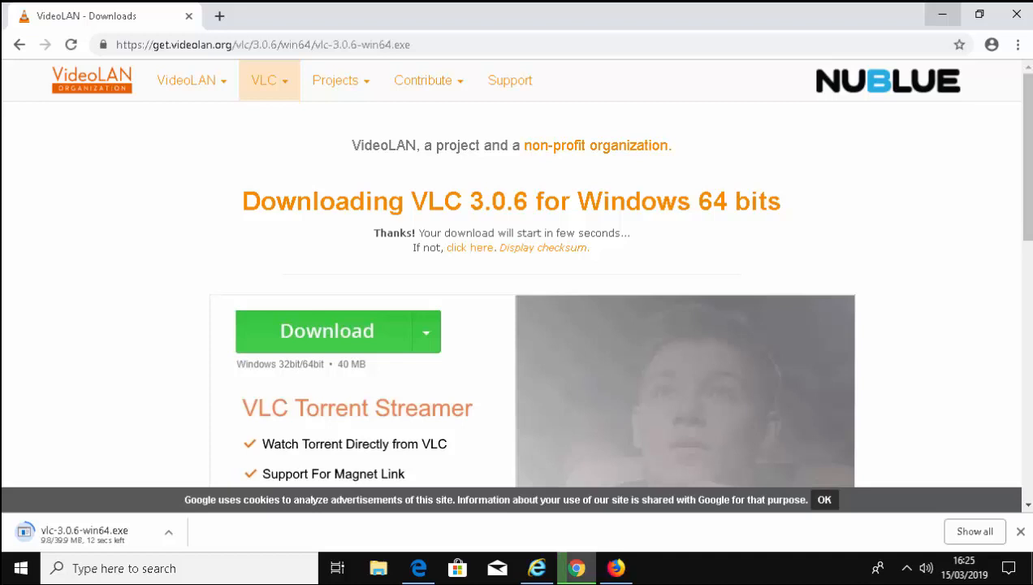
{"action": "mouse_move", "coordinate": [407, 393]}
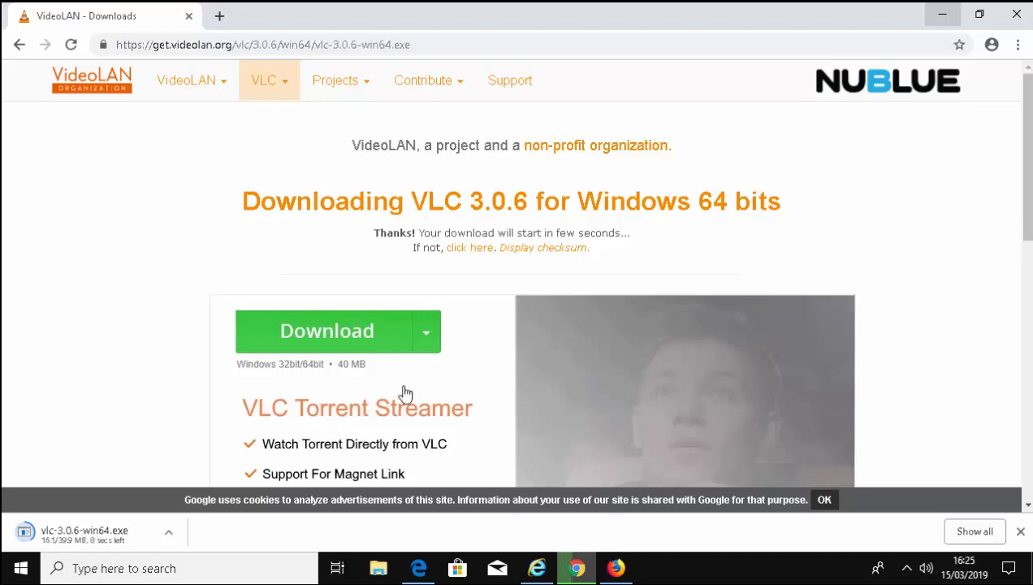
{"action": "mouse_move", "coordinate": [333, 526]}
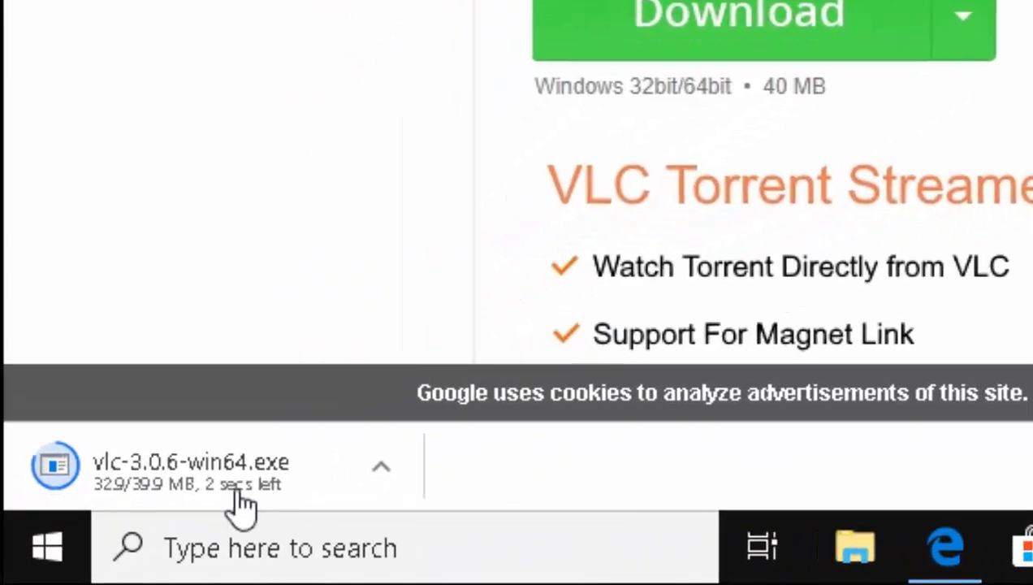
{"action": "mouse_move", "coordinate": [462, 544]}
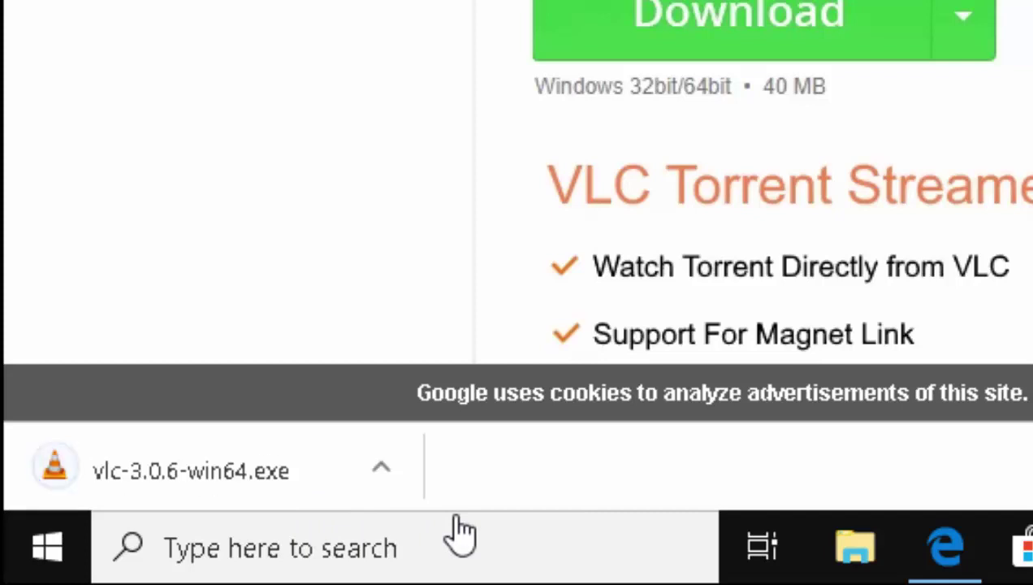
{"action": "mouse_move", "coordinate": [259, 524]}
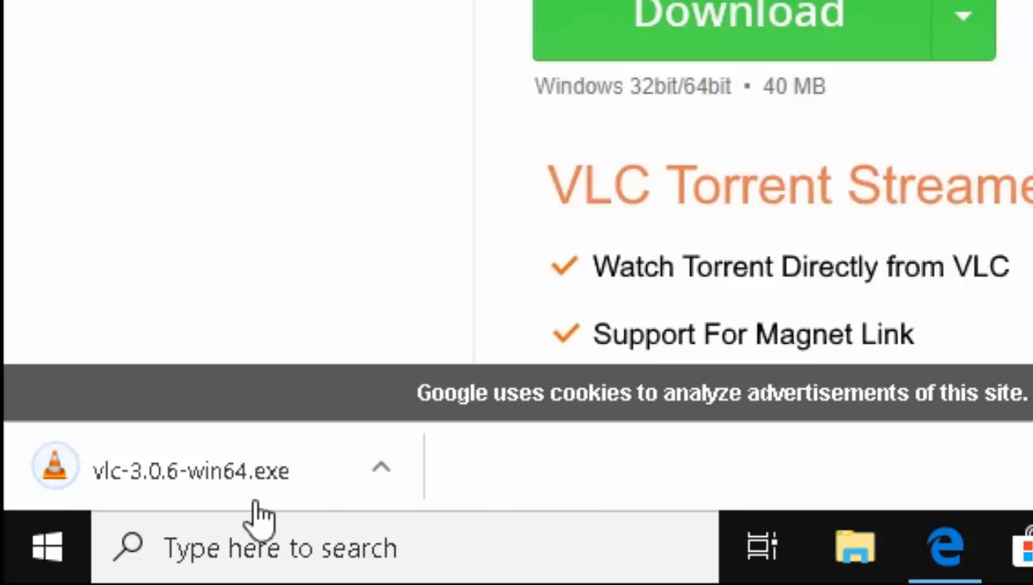
{"action": "mouse_move", "coordinate": [61, 481]}
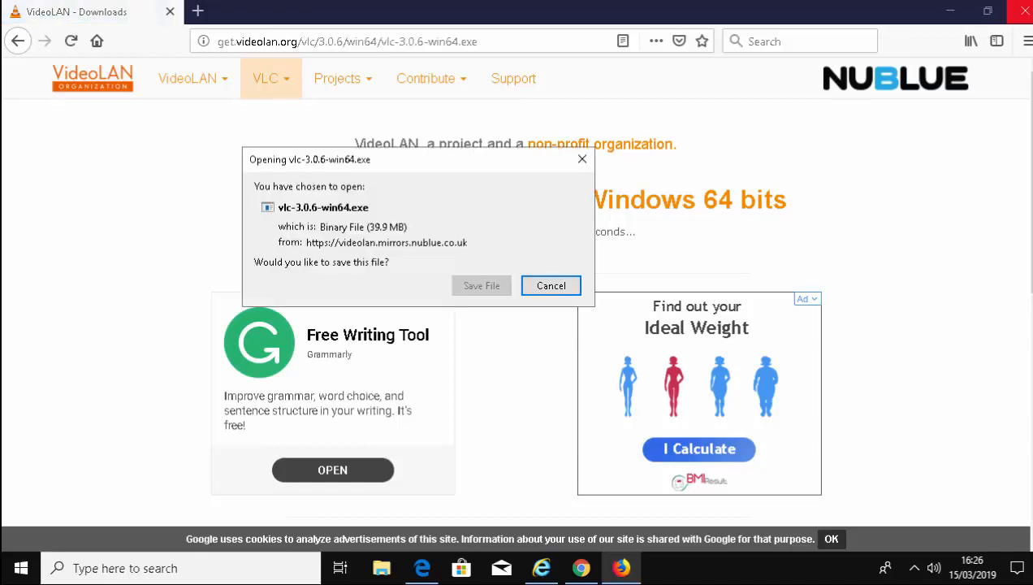
{"action": "mouse_move", "coordinate": [481, 285]}
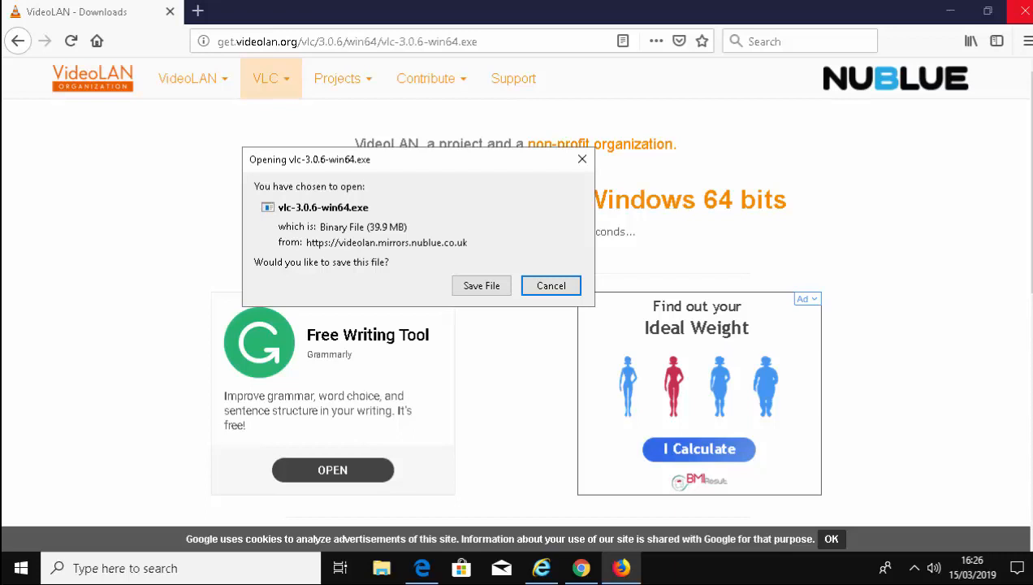
{"action": "mouse_move", "coordinate": [481, 285]}
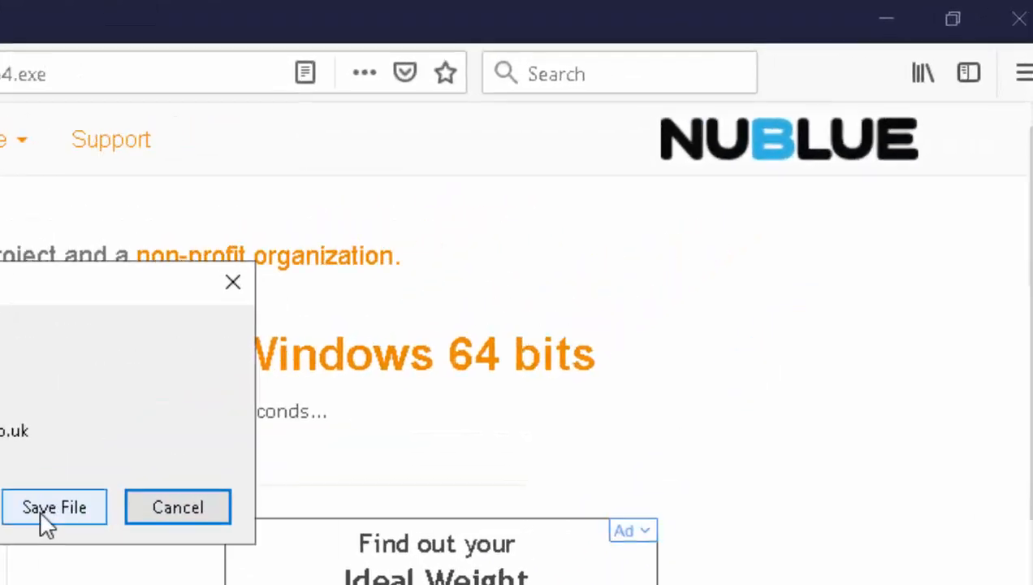
Save vlc-3.0.6-win64.exe in Firefox and show the Downloads list with the finished file
{"action": "left_click", "coordinate": [53, 507]}
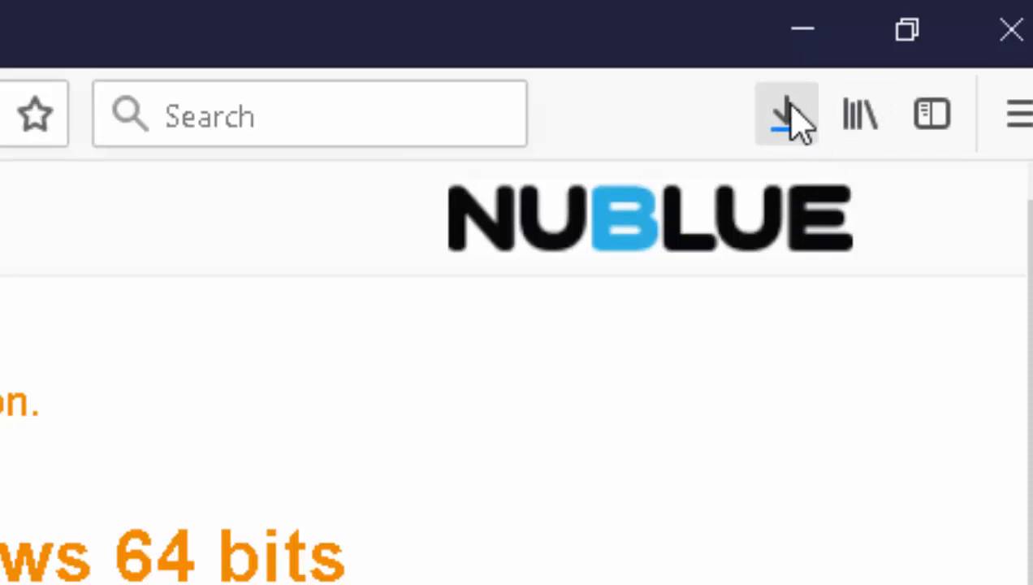
{"action": "left_click", "coordinate": [786, 114]}
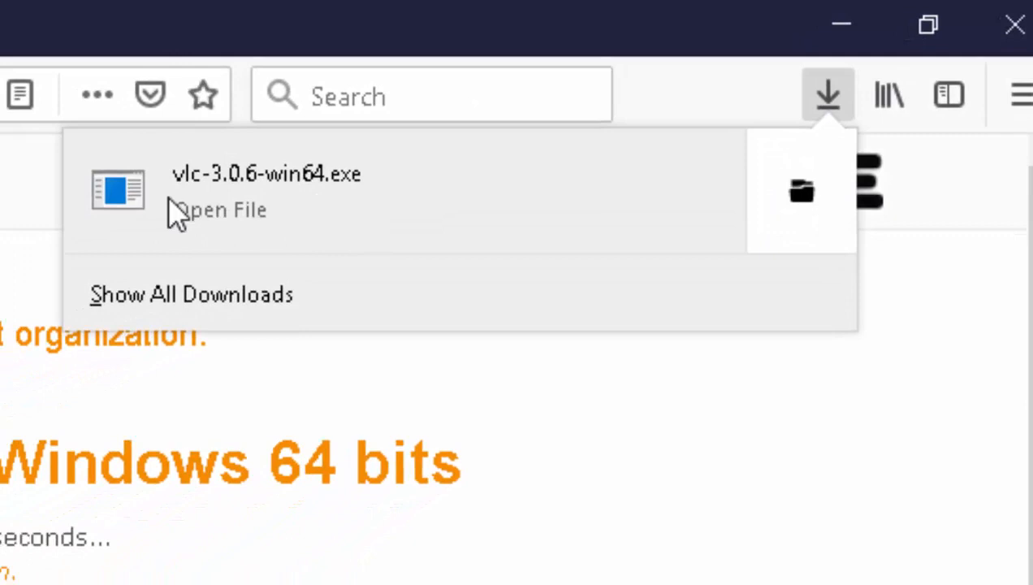
{"action": "mouse_move", "coordinate": [185, 173]}
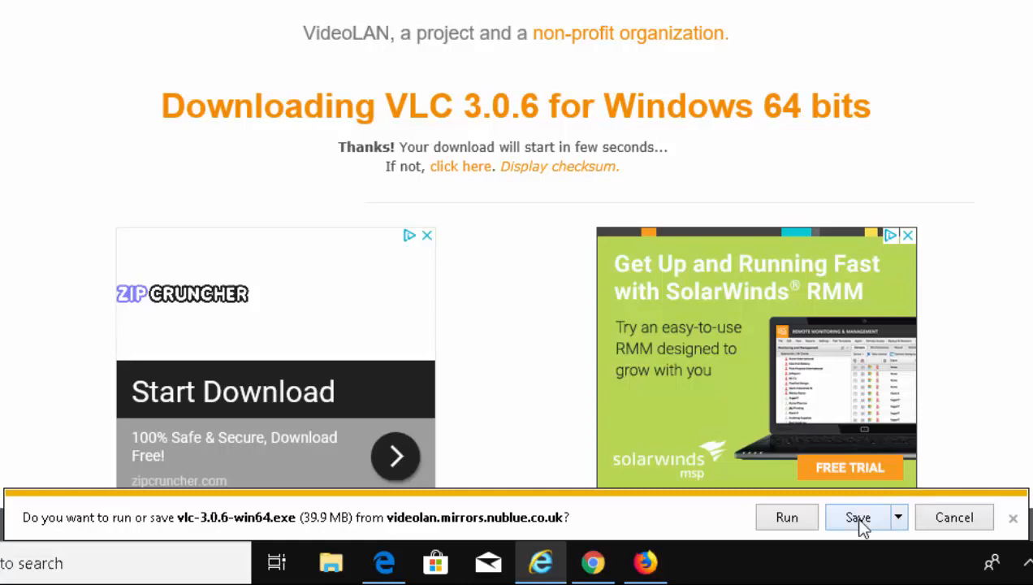
Save vlc-3.0.6-win64.exe from Internet Explorer's run-or-save notification bar
{"action": "left_click", "coordinate": [861, 516]}
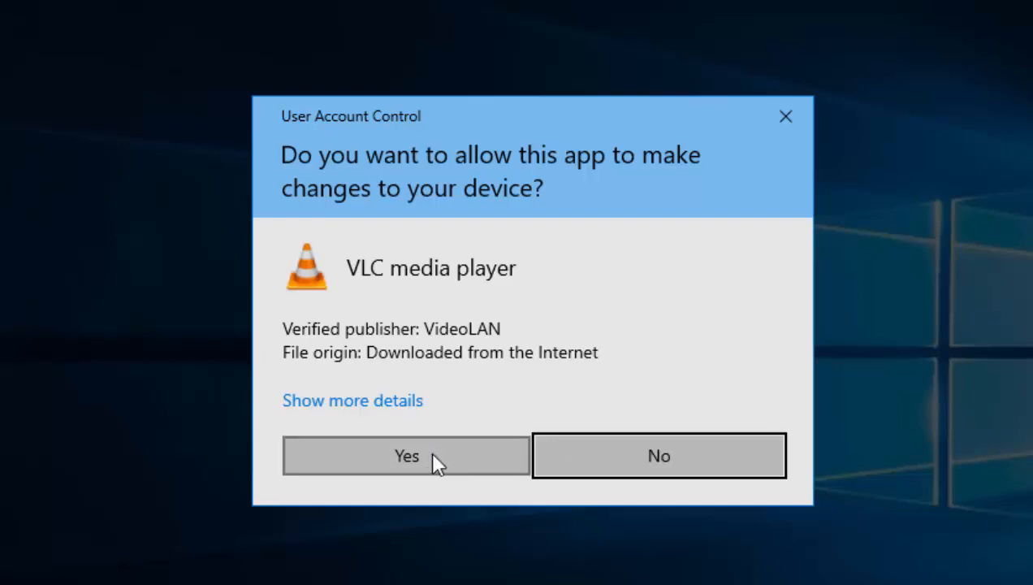
Allow the installer through User Account Control, keep English, and pass the Welcome and License pages
{"action": "left_click", "coordinate": [405, 456]}
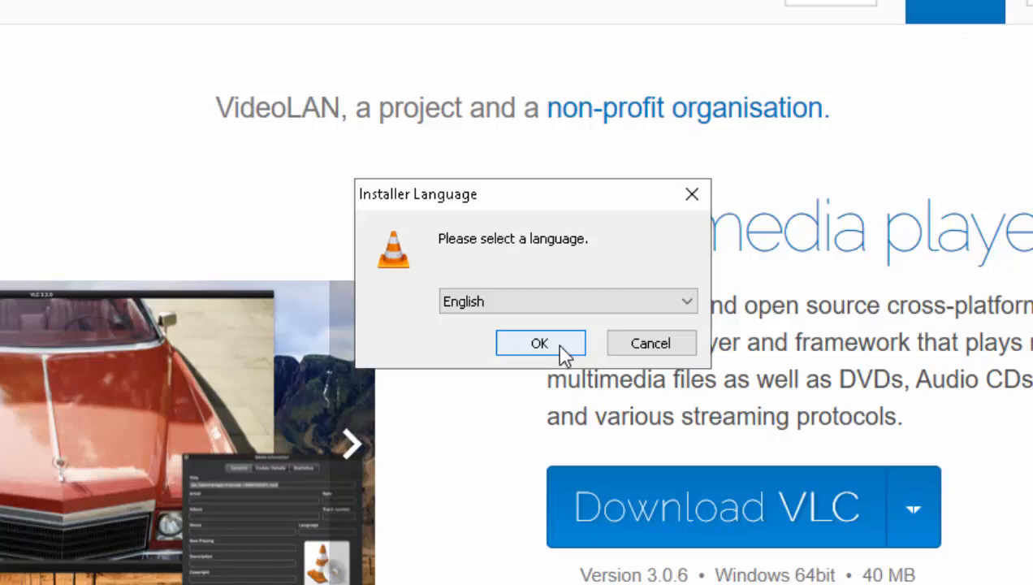
{"action": "left_click", "coordinate": [540, 343]}
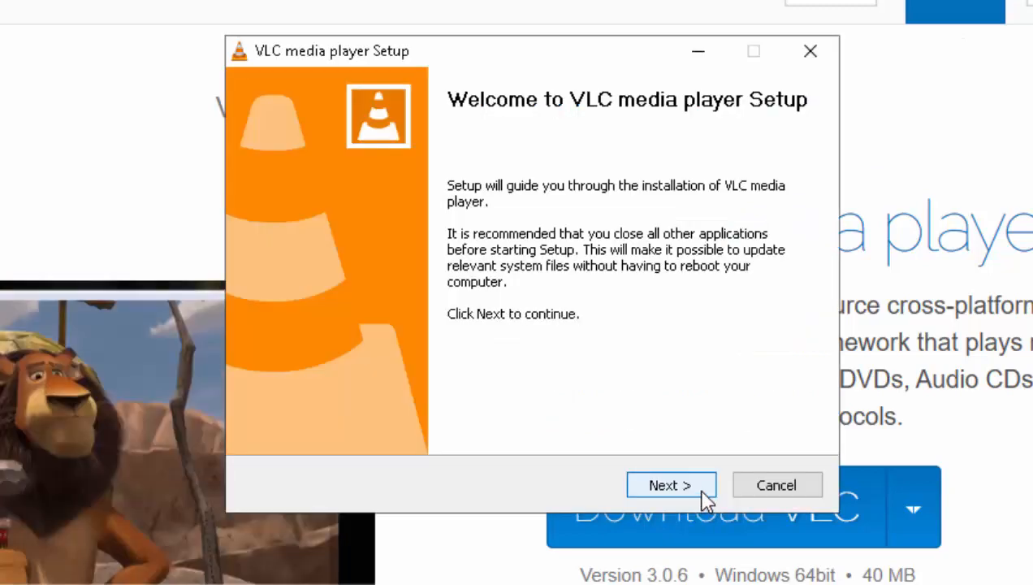
{"action": "left_click", "coordinate": [671, 485]}
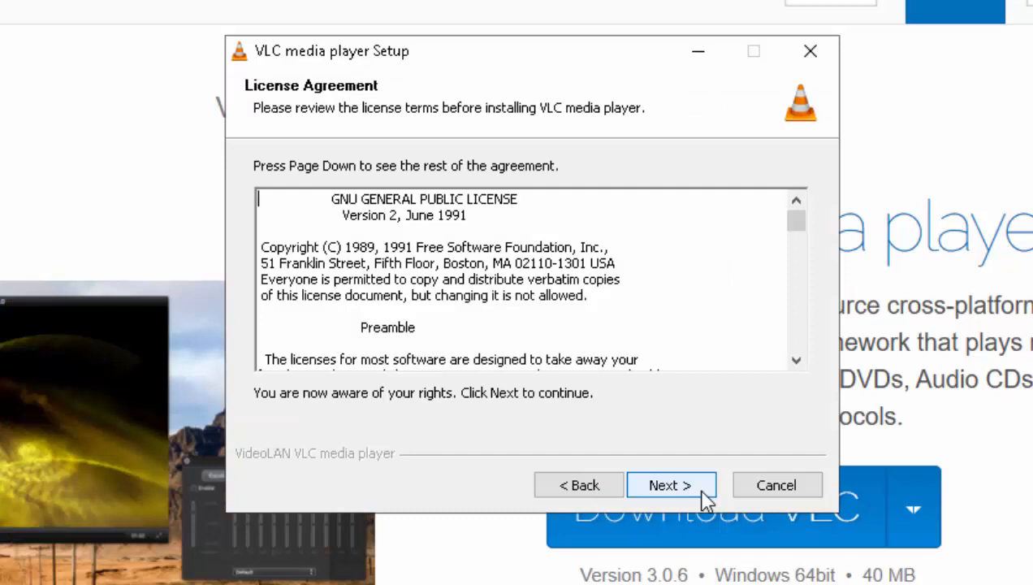
{"action": "left_click", "coordinate": [671, 485]}
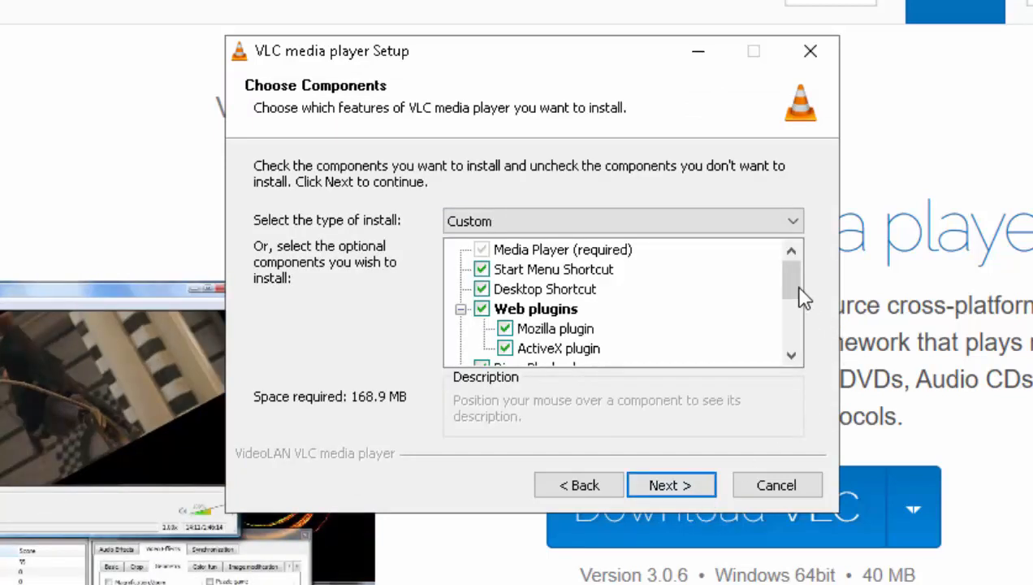
Set the Choose Components install type to Minimum and continue to the install folder page
{"action": "scroll", "scroll_direction": "down", "scroll_amount": 3}
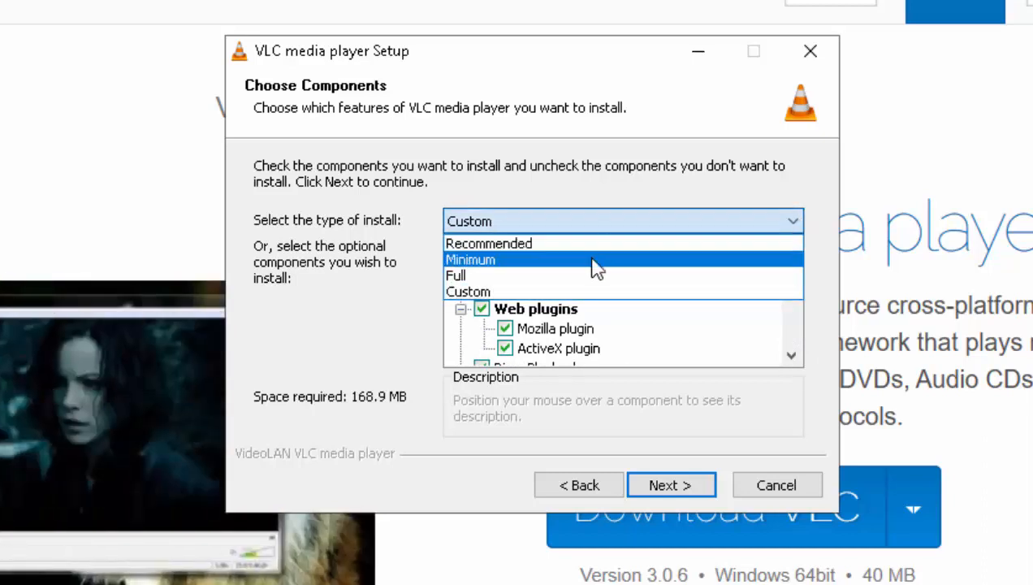
{"action": "left_click", "coordinate": [469, 259]}
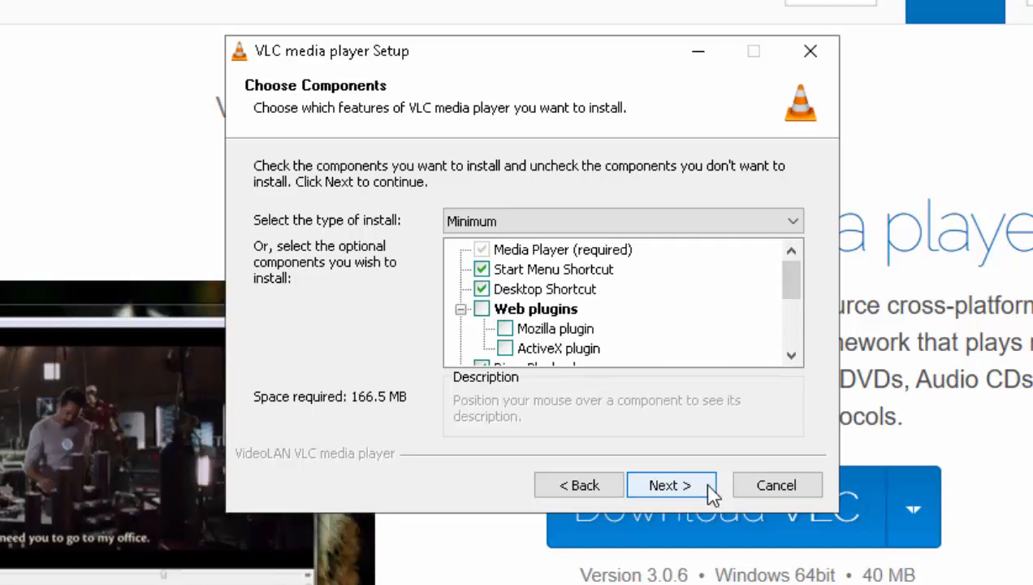
{"action": "left_click", "coordinate": [671, 485]}
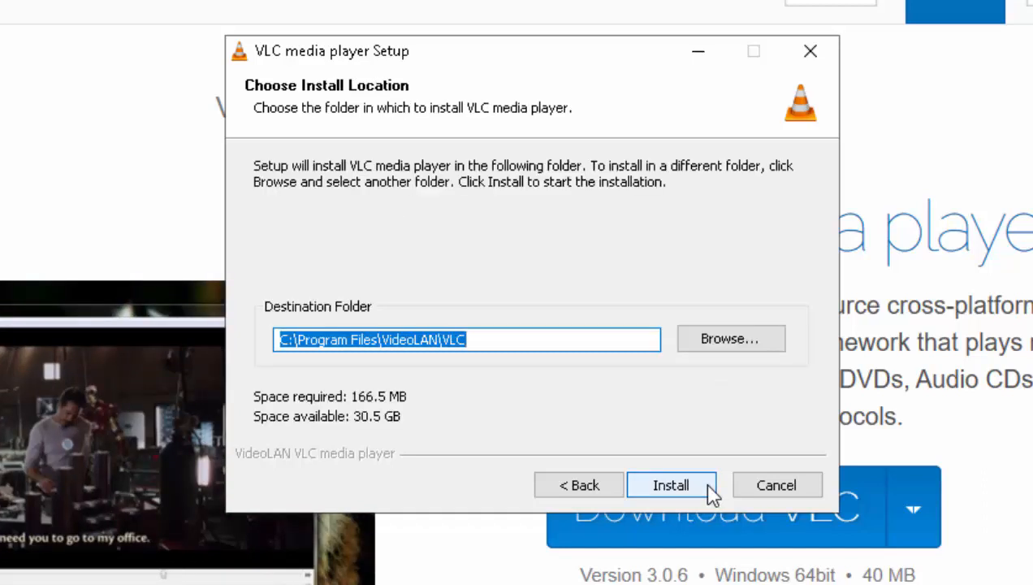
Install VLC into C:\Program Files\VideoLAN\VLC and finish with Run VLC media player checked
{"action": "left_click", "coordinate": [672, 485]}
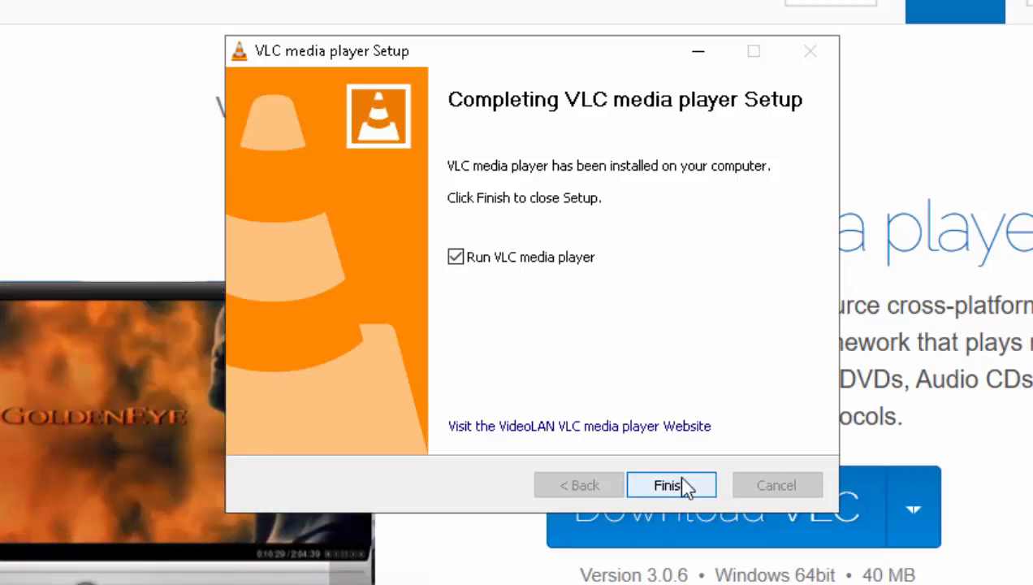
{"action": "left_click", "coordinate": [670, 485]}
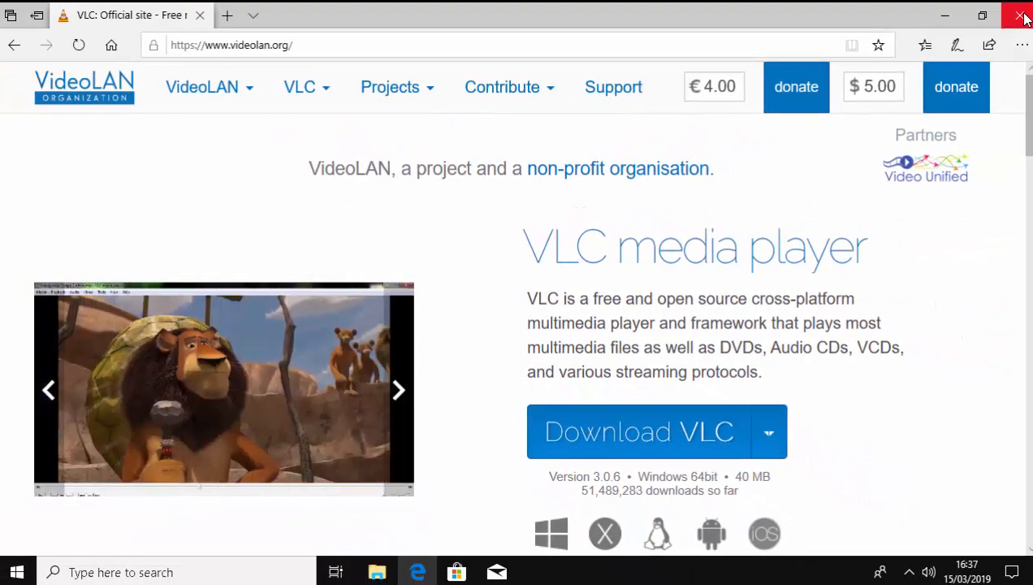
Close the VideoLAN website browser window, leaving the empty VLC player showing
{"action": "left_click", "coordinate": [1021, 15]}
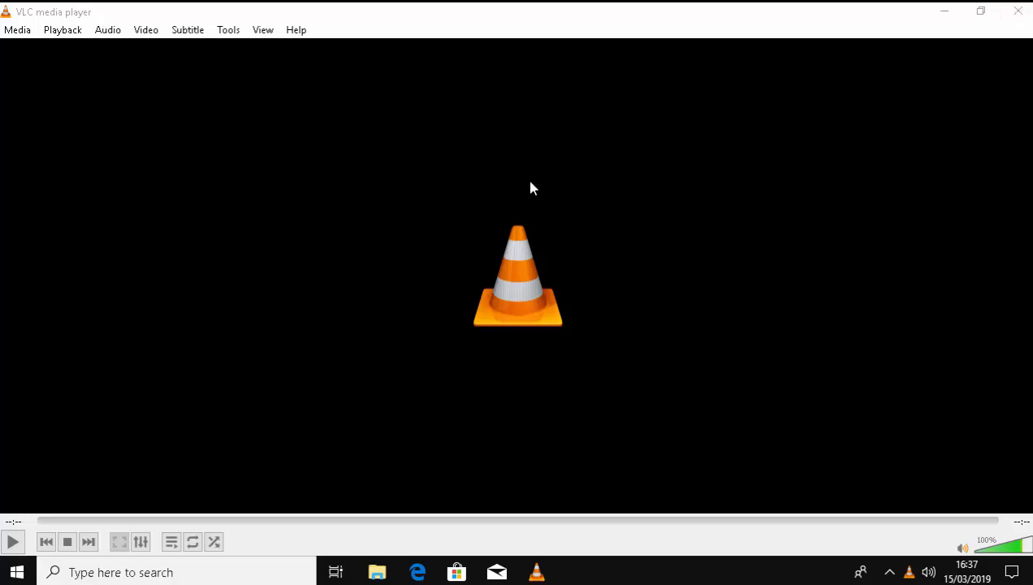
{"action": "mouse_move", "coordinate": [23, 42]}
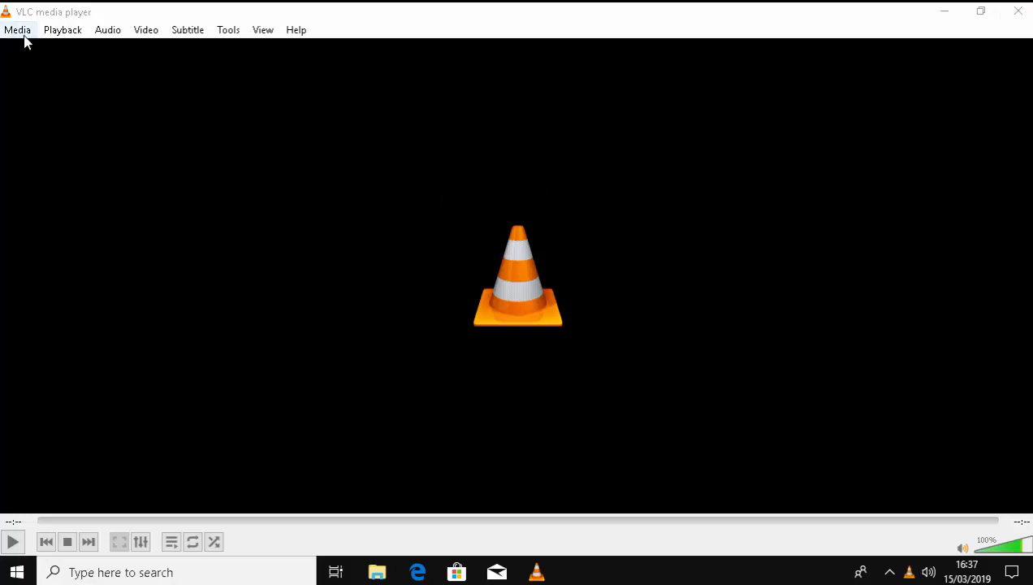
{"action": "left_click", "coordinate": [18, 30]}
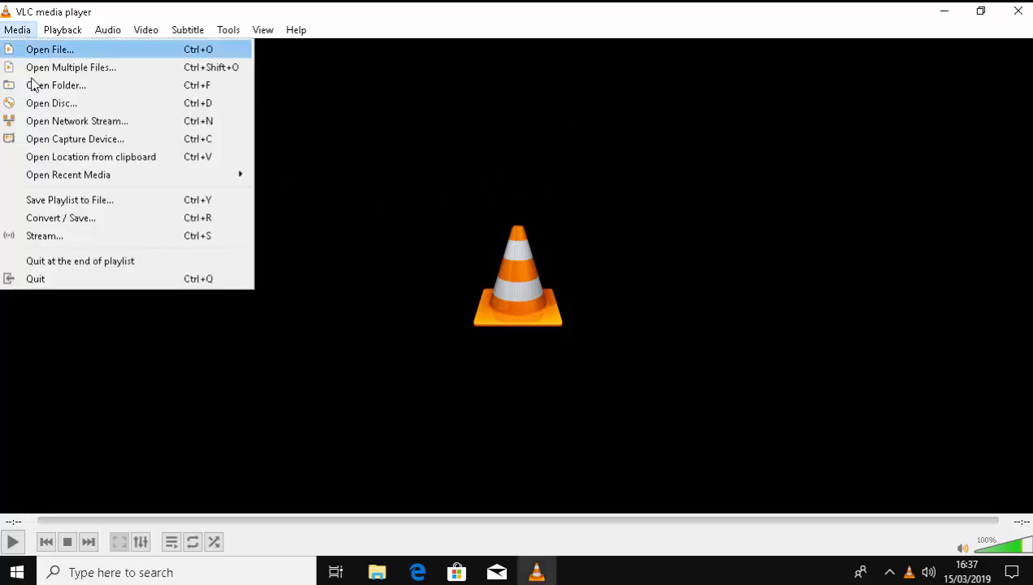
{"action": "mouse_move", "coordinate": [51, 103]}
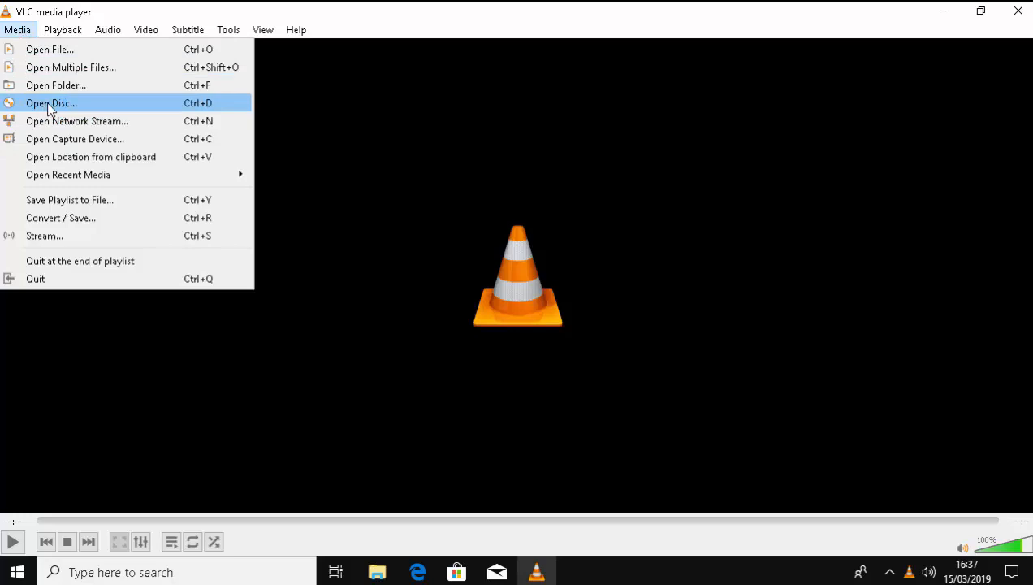
{"action": "left_click", "coordinate": [50, 102]}
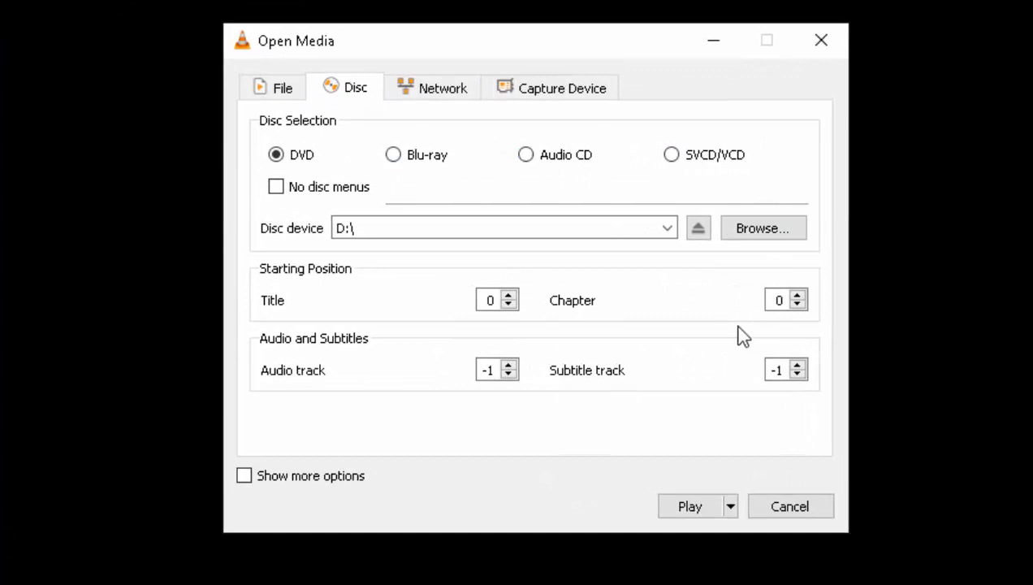
{"action": "mouse_move", "coordinate": [672, 504]}
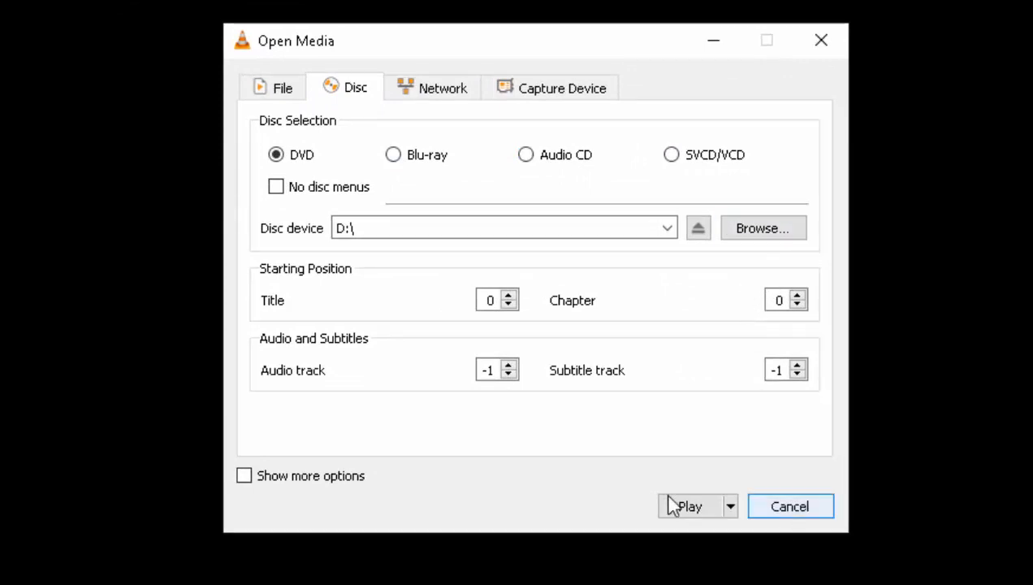
{"action": "left_click", "coordinate": [691, 506]}
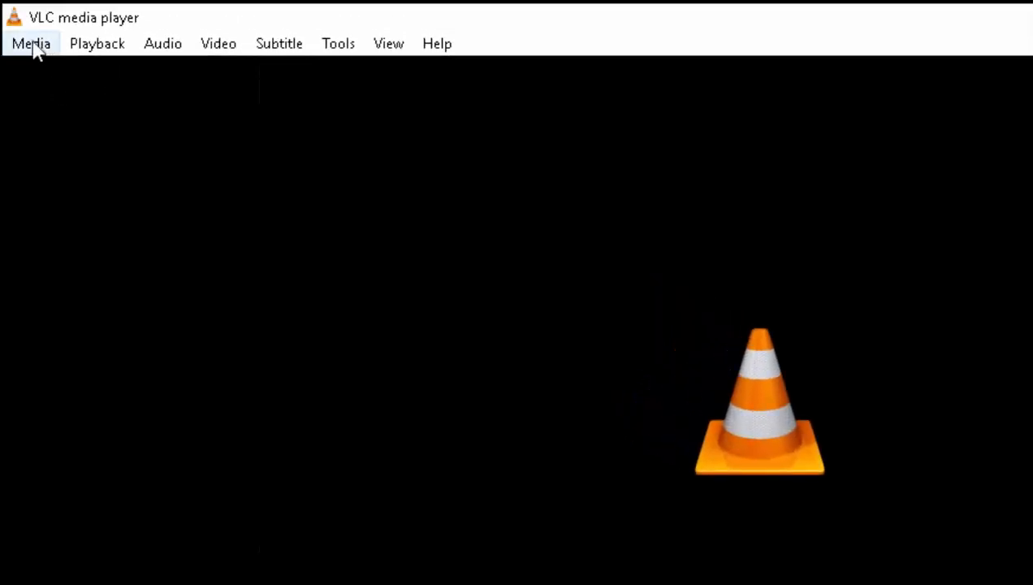
Open the Media menu and cancel the file chooser without loading any media
{"action": "left_click", "coordinate": [34, 43]}
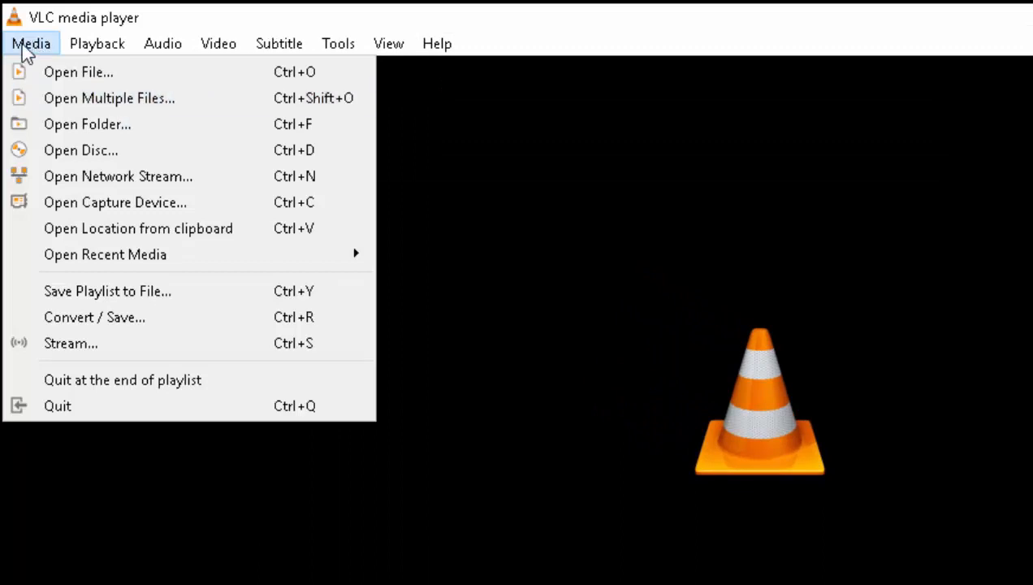
{"action": "mouse_move", "coordinate": [81, 74]}
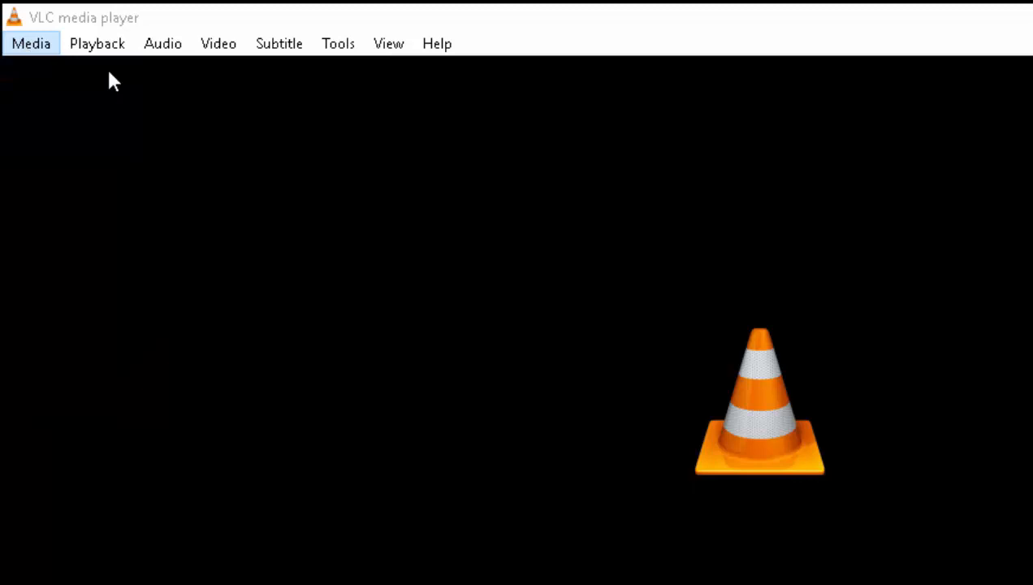
{"action": "left_click", "coordinate": [31, 43]}
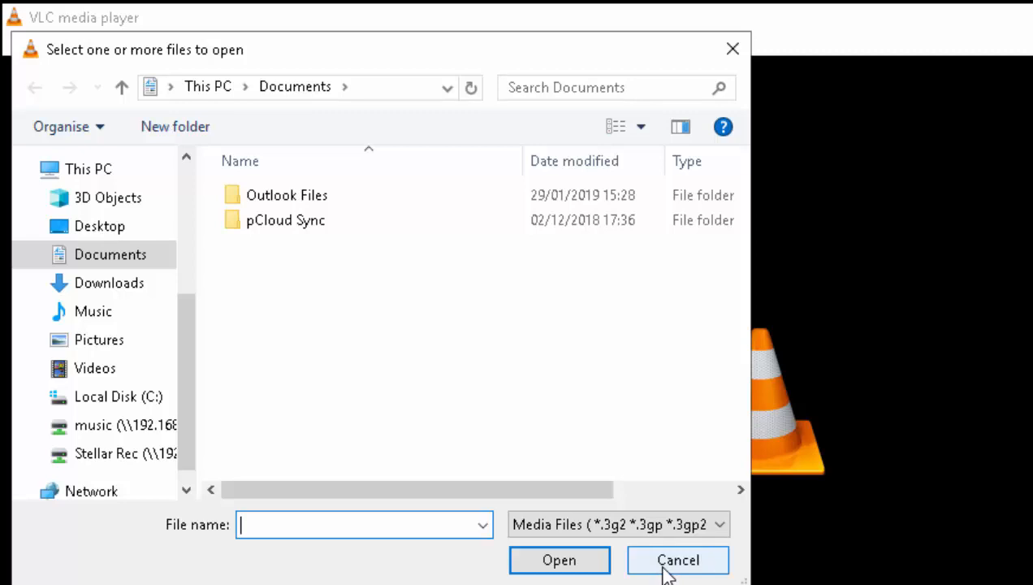
{"action": "left_click", "coordinate": [677, 560]}
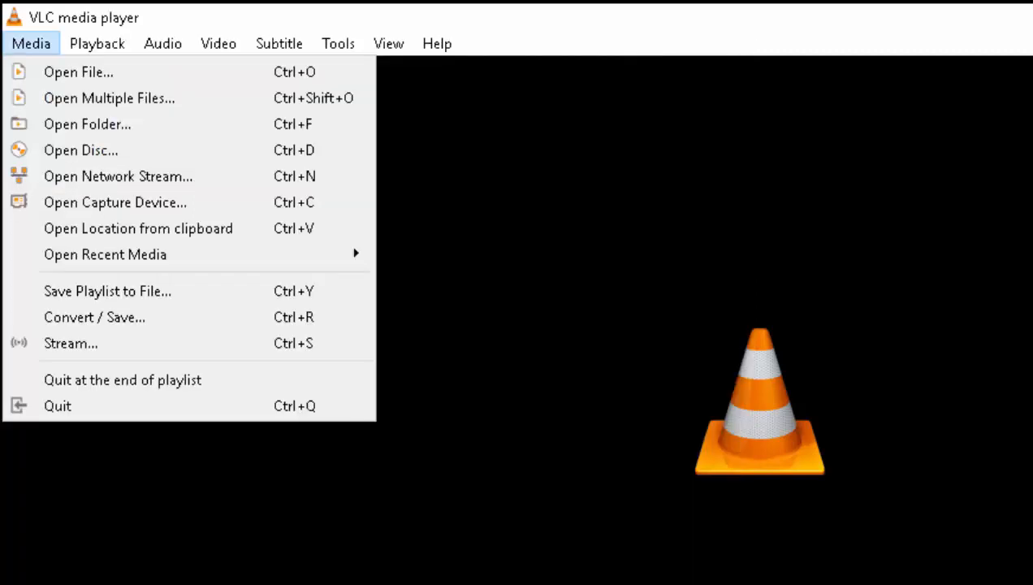